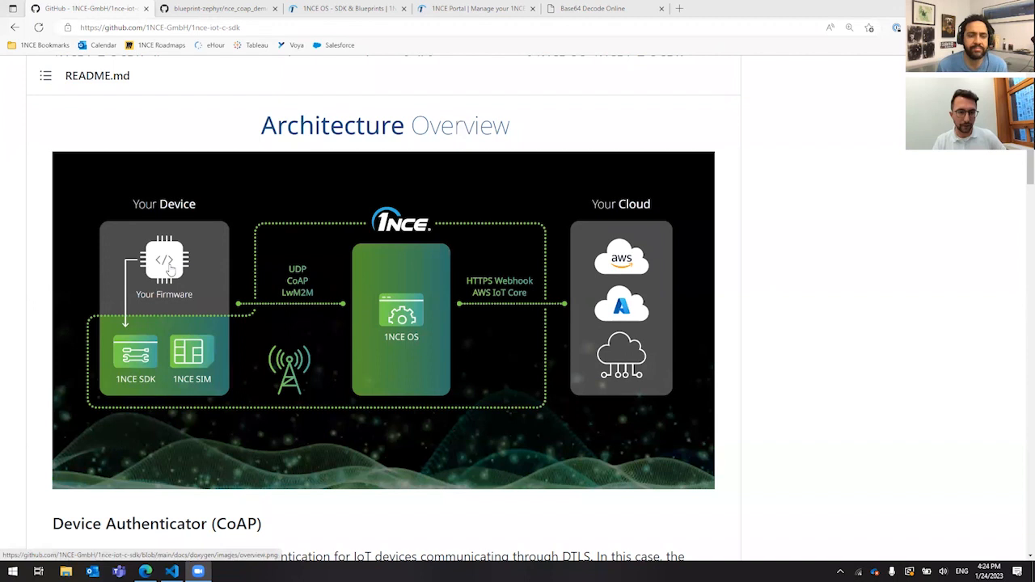
mouse_move(160, 317)
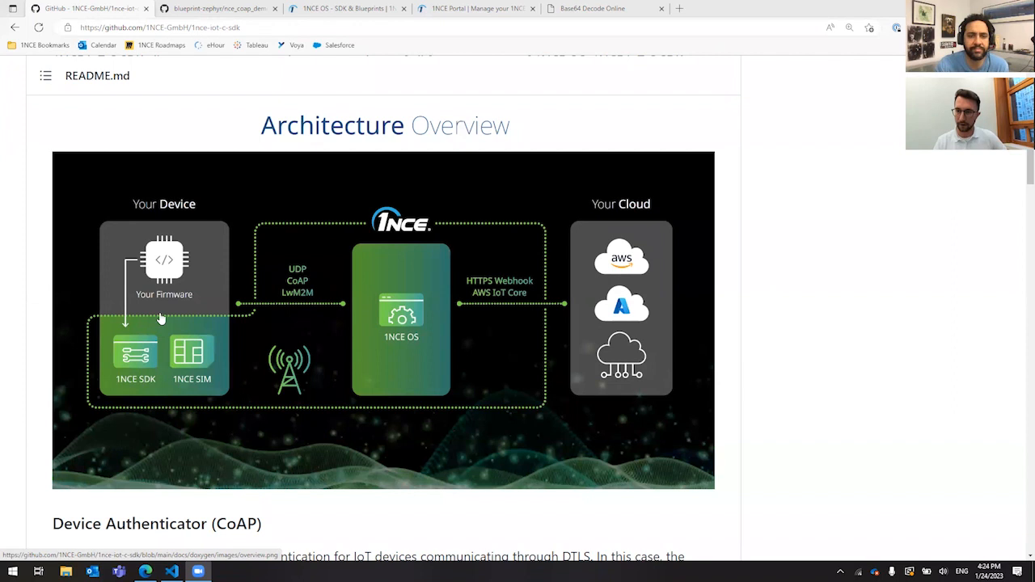
mouse_move(176, 284)
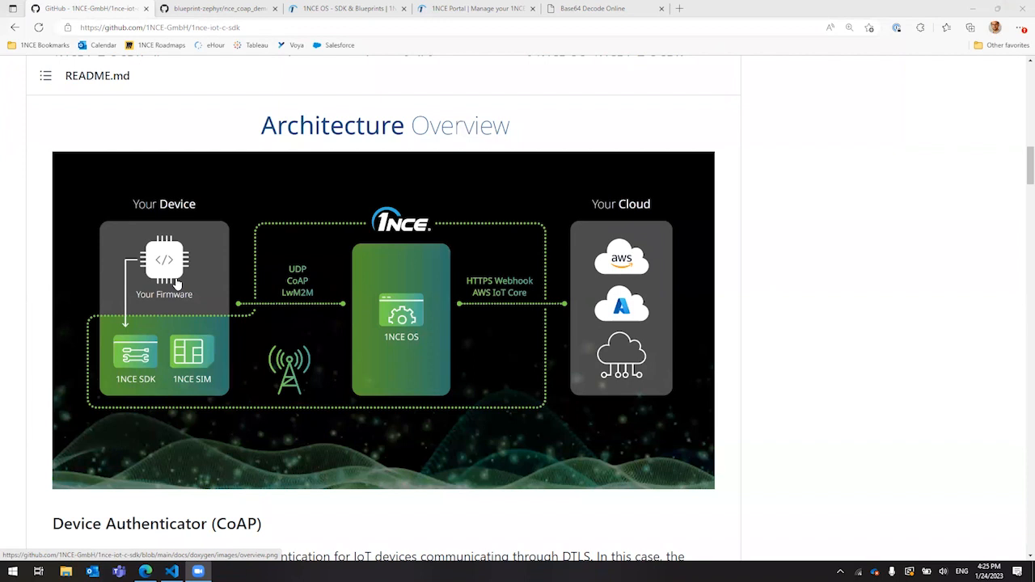
mouse_move(669, 356)
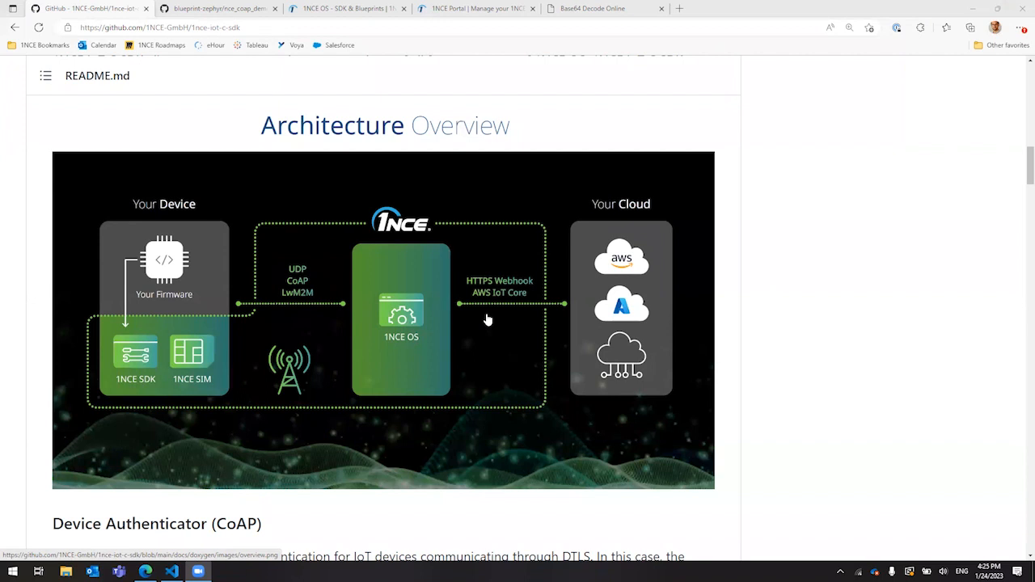
mouse_move(453, 333)
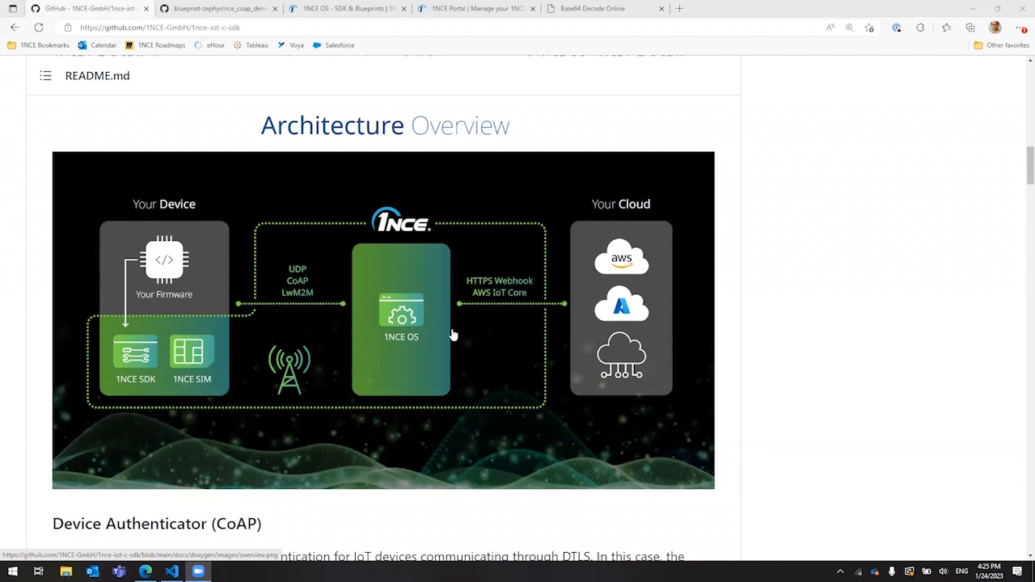
mouse_move(305, 307)
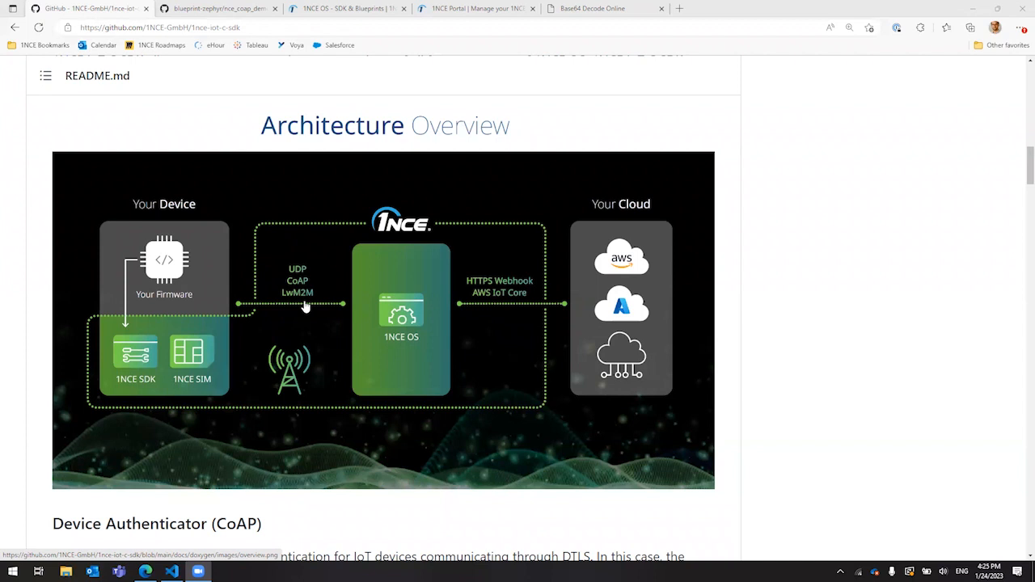
mouse_move(566, 332)
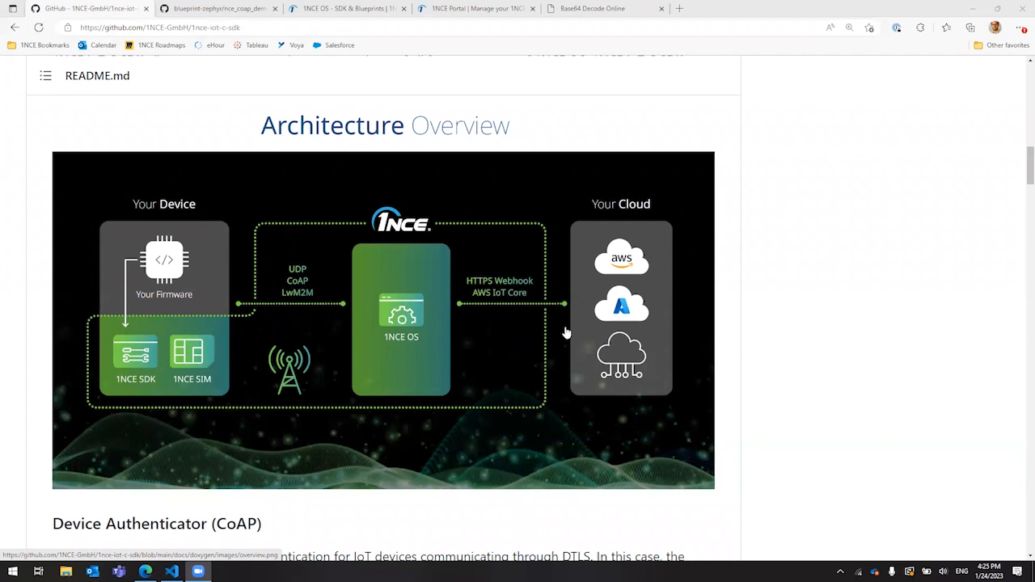
mouse_move(510, 302)
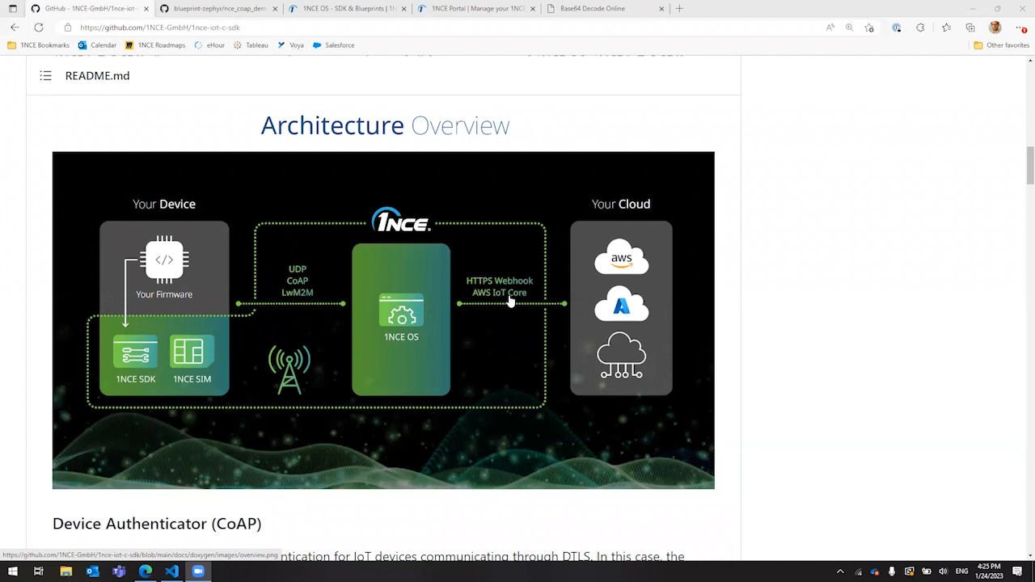
mouse_move(413, 343)
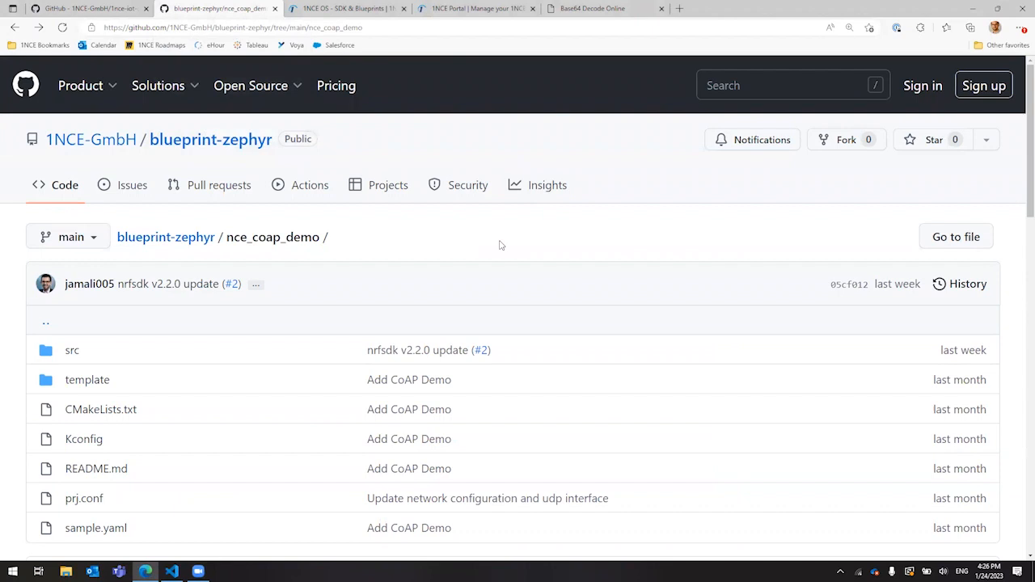
mouse_move(488, 280)
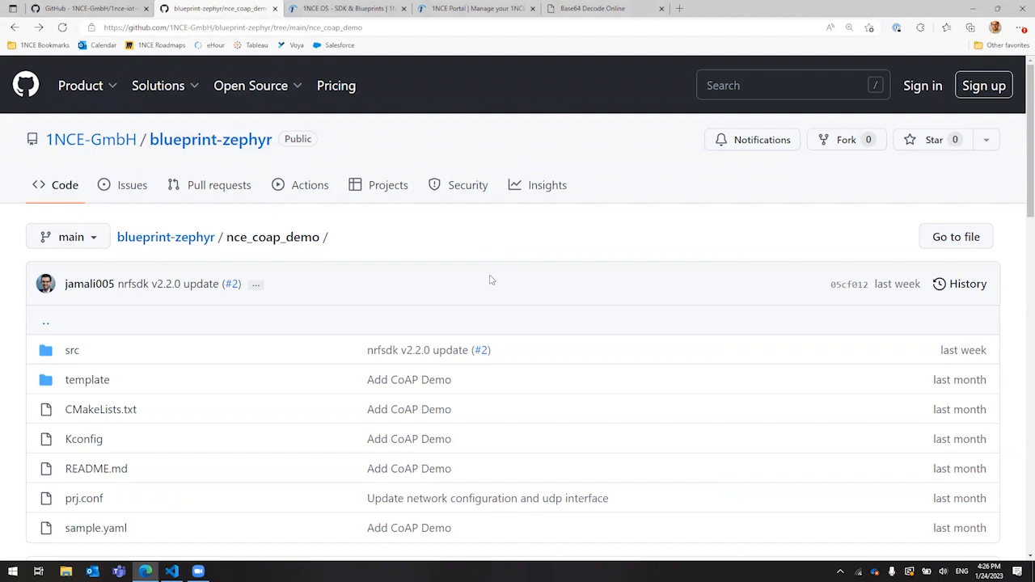
Scroll through the nce_coap_demo folder contents in the blueprint-zephyr repository.
scroll("down", 3)
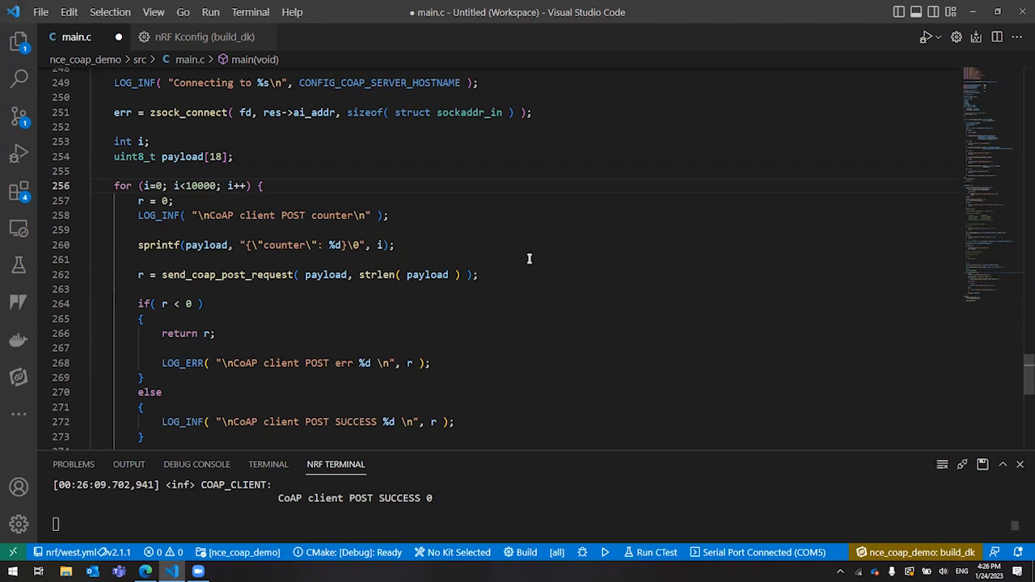
triple_click(265, 246)
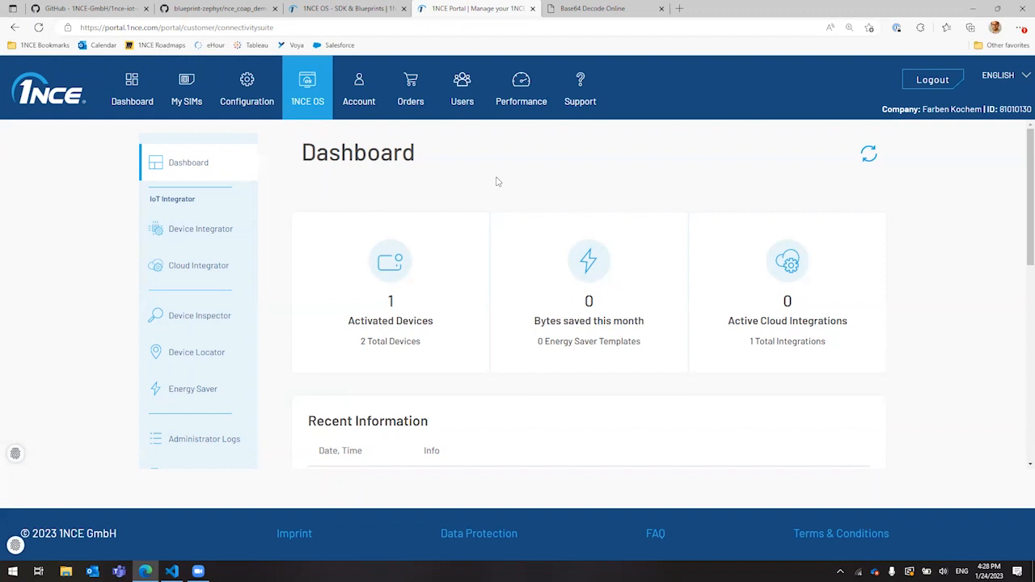
mouse_move(191, 235)
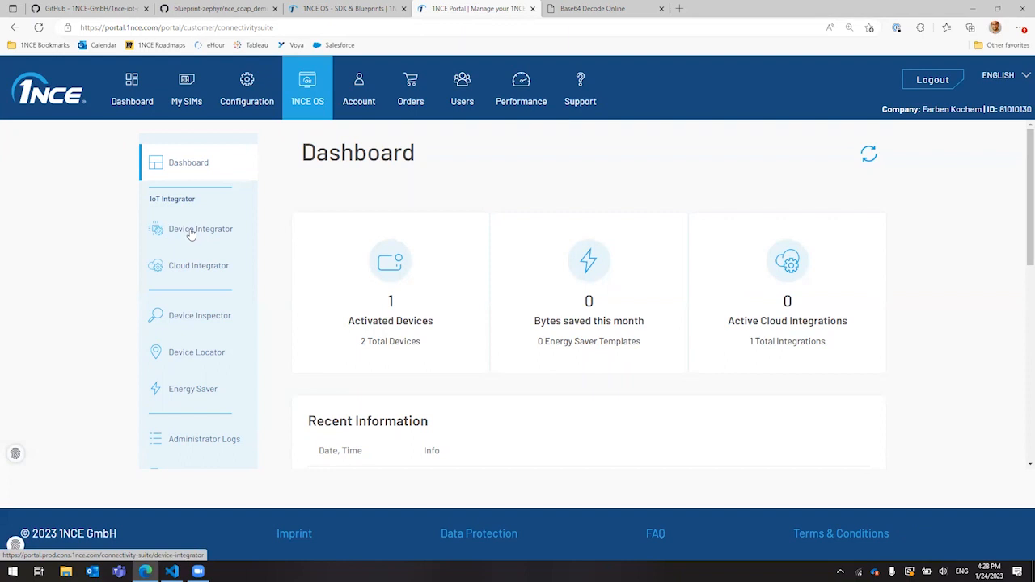
Start a new device integration from the Device Integrator overview.
left_click(201, 229)
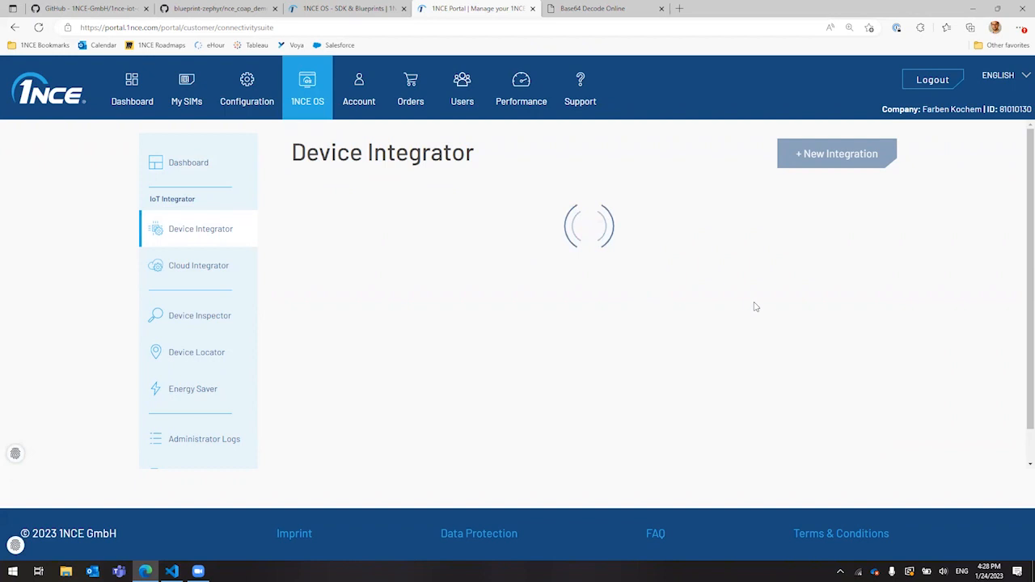
left_click(836, 154)
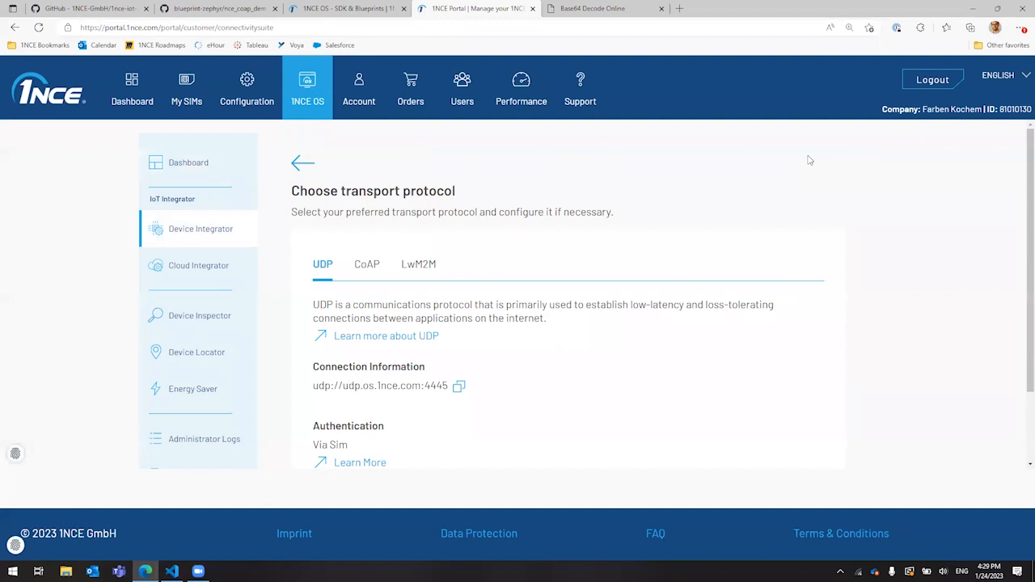
Choose CoAP as the transport protocol and enable it for device connections.
left_click(365, 264)
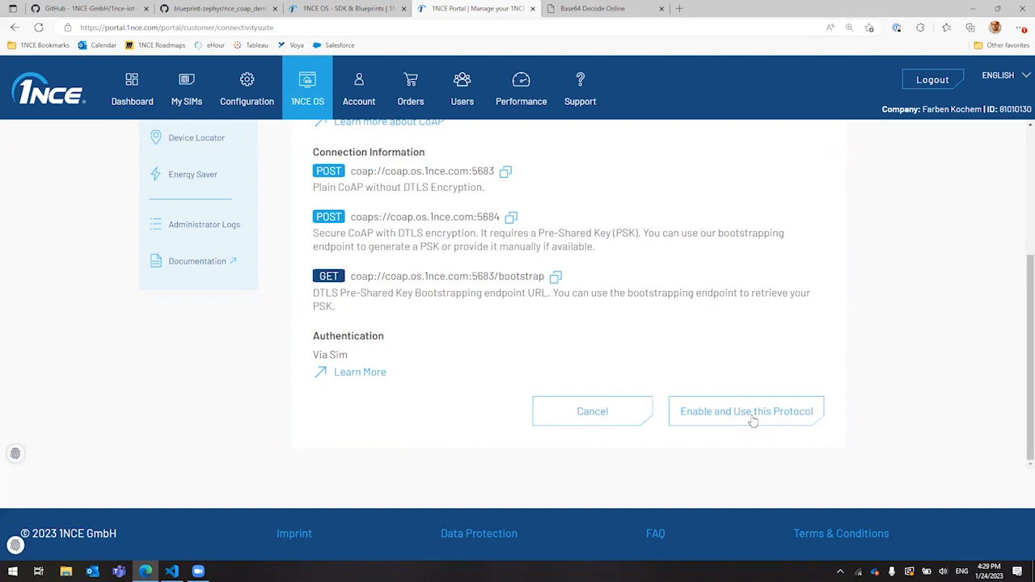
left_click(744, 411)
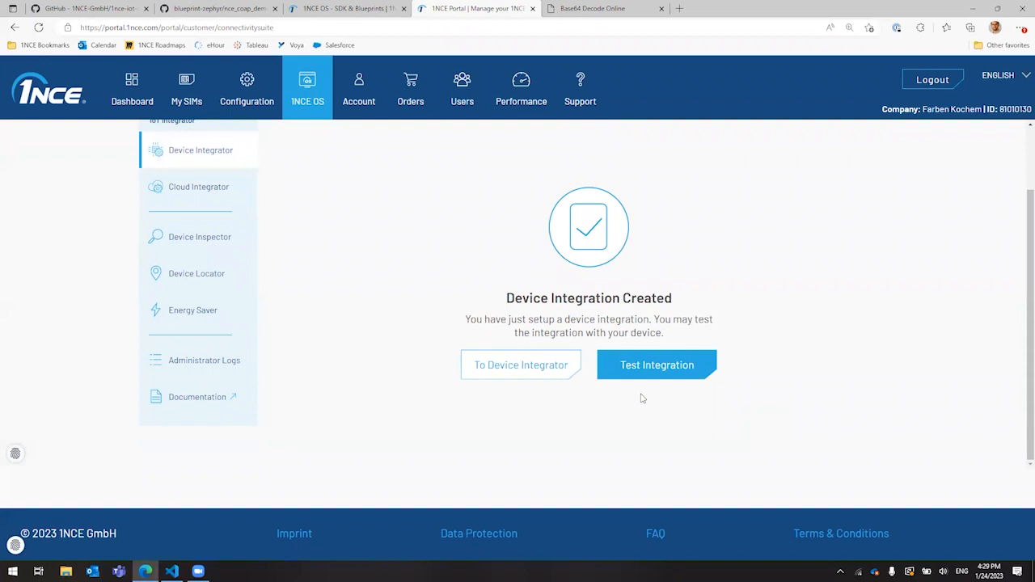
mouse_move(396, 283)
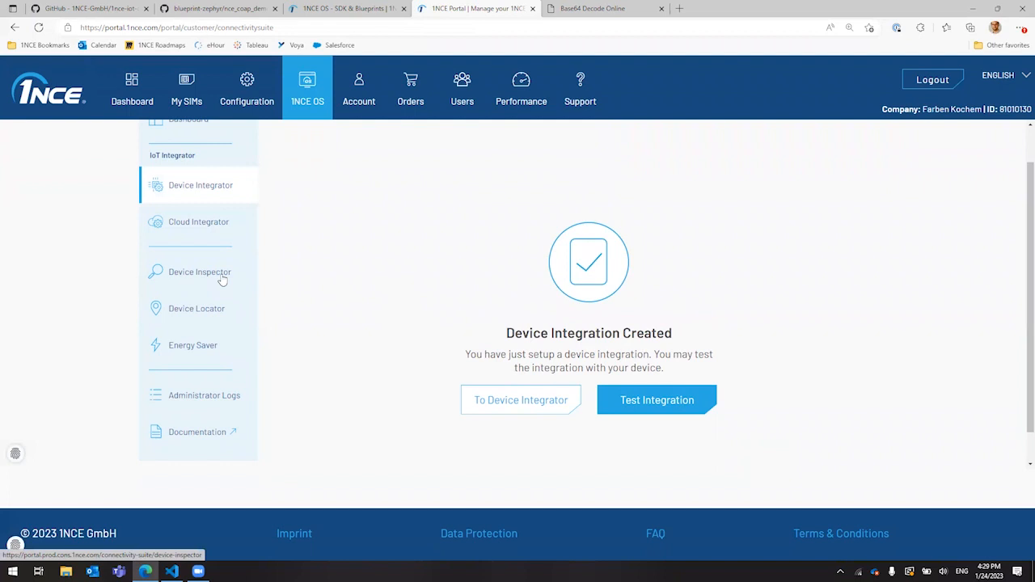
Go to Device Inspector to view the connected device's state and received message.
left_click(199, 271)
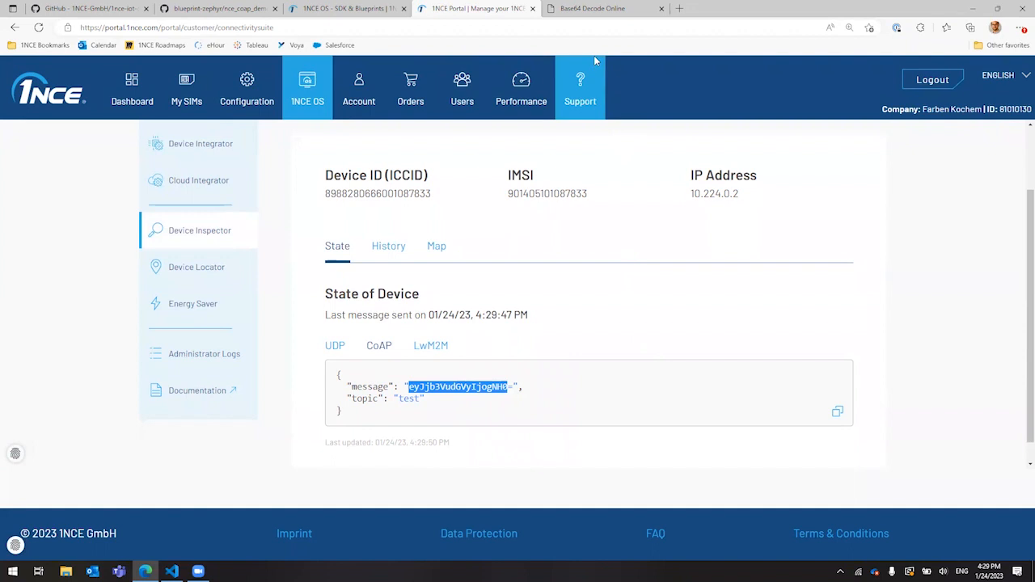
Switch to the online Base64 decoder page with the device's encoded message.
left_click(592, 8)
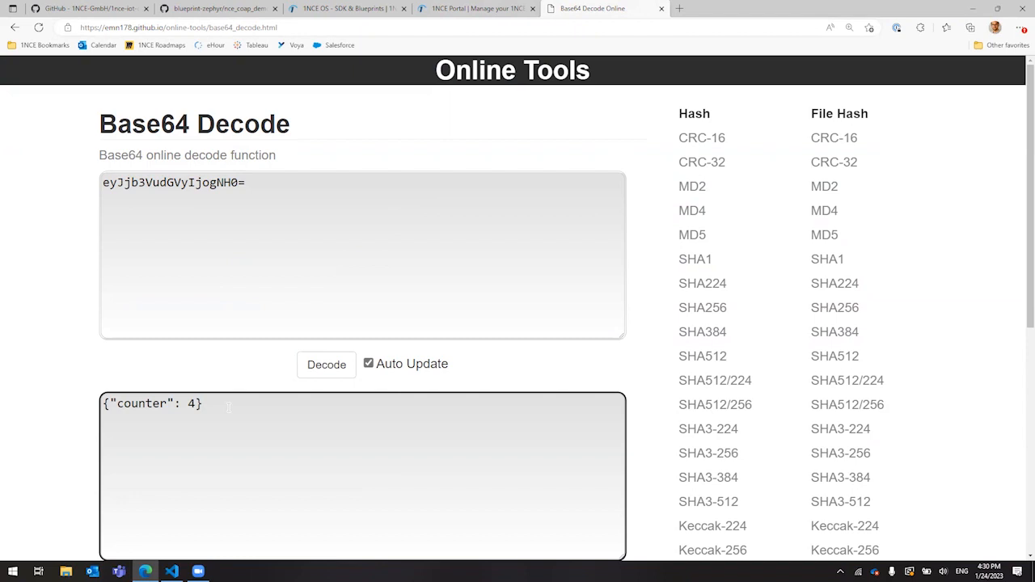
Return to the device details in the 1NCE Portal after decoding {"counter": 4}.
left_click(475, 10)
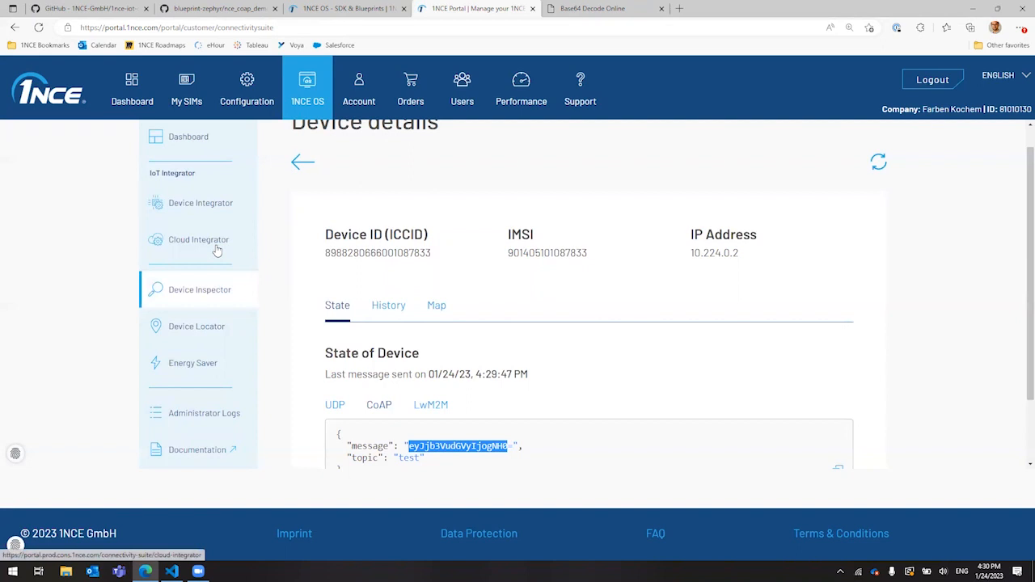
Start a new cloud integration from the Cloud Integrator overview.
left_click(197, 239)
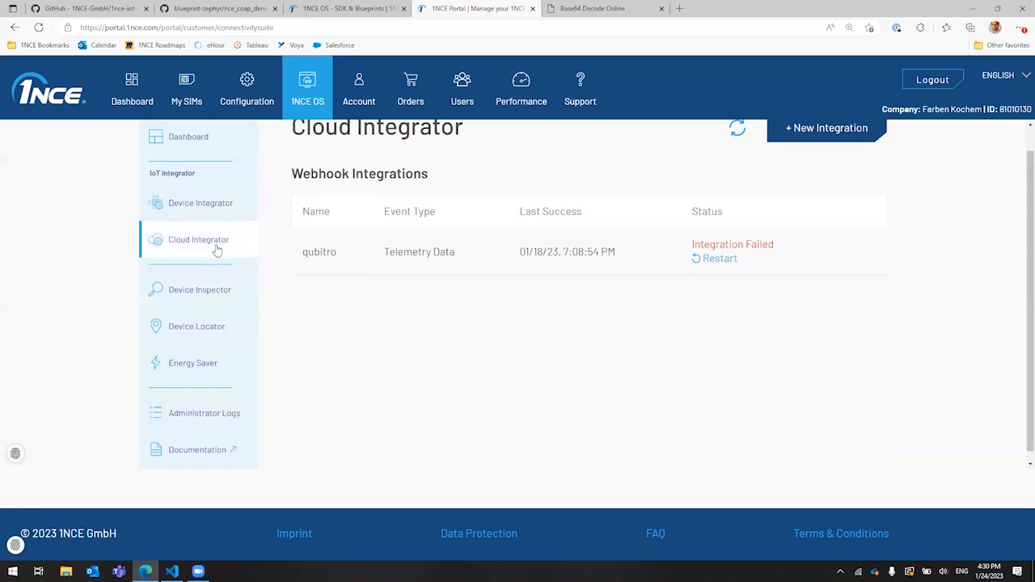
left_click(827, 128)
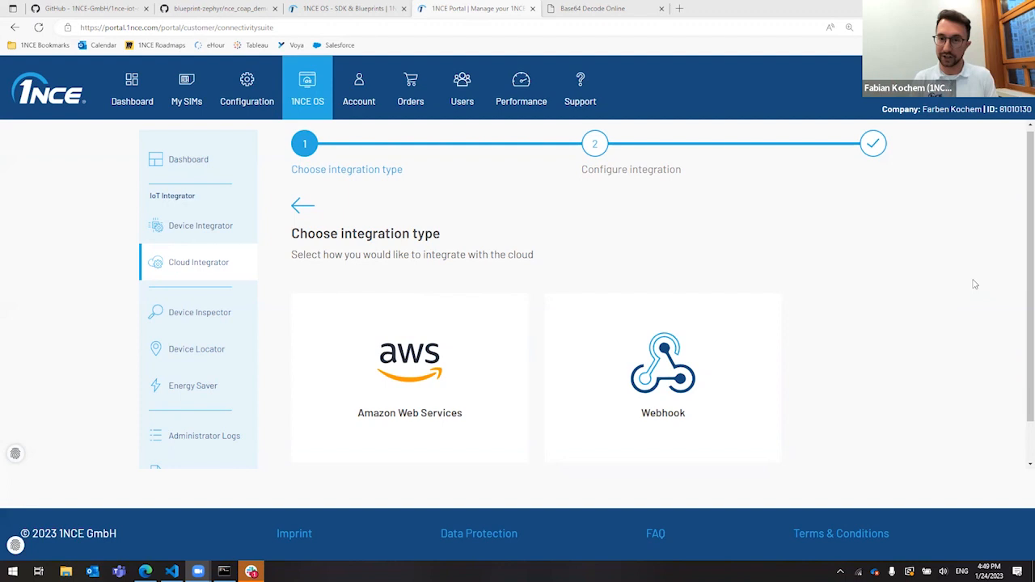
mouse_move(223, 385)
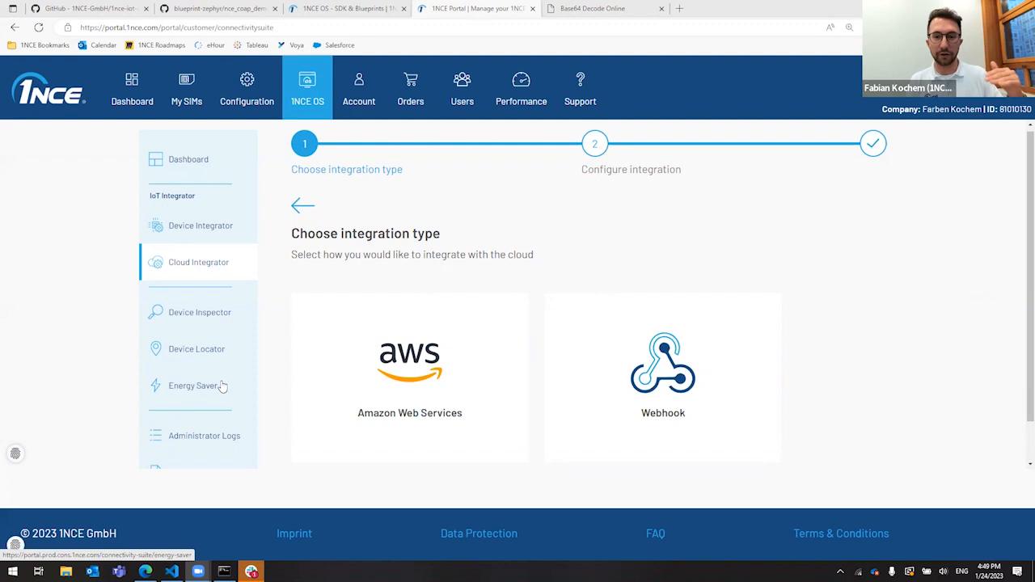